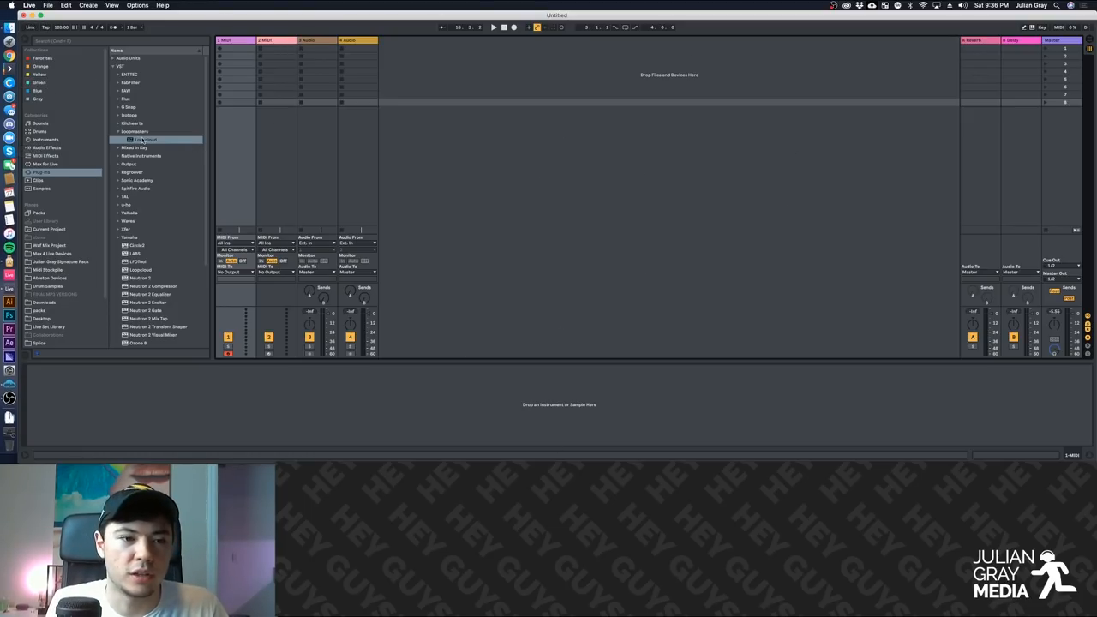
Load Loopcloud from Plug-ins > VST > Loopmasters onto track 1 and open its window
{"action": "double_click", "coordinate": [146, 140]}
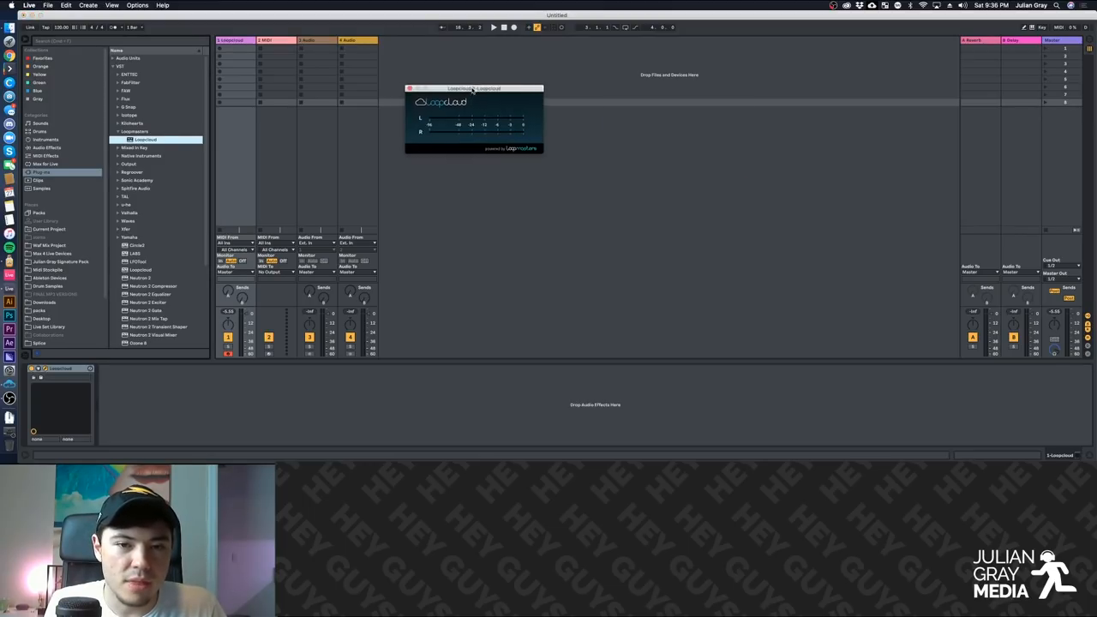
{"action": "left_click_drag", "start_coordinate": [472, 89], "coordinate": [455, 48]}
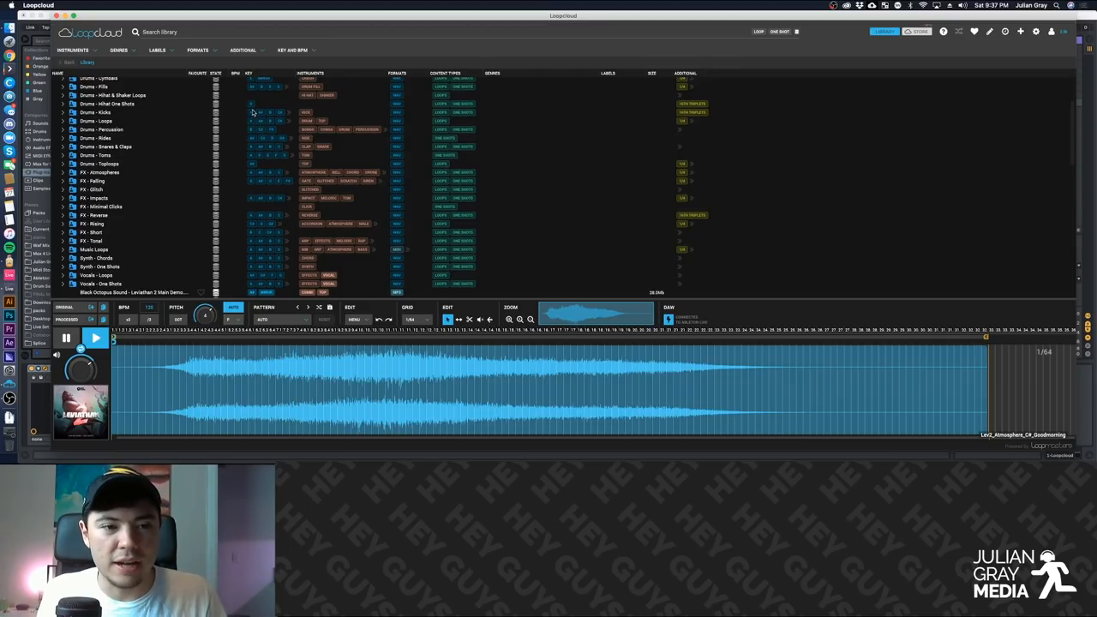
{"action": "mouse_move", "coordinate": [272, 123]}
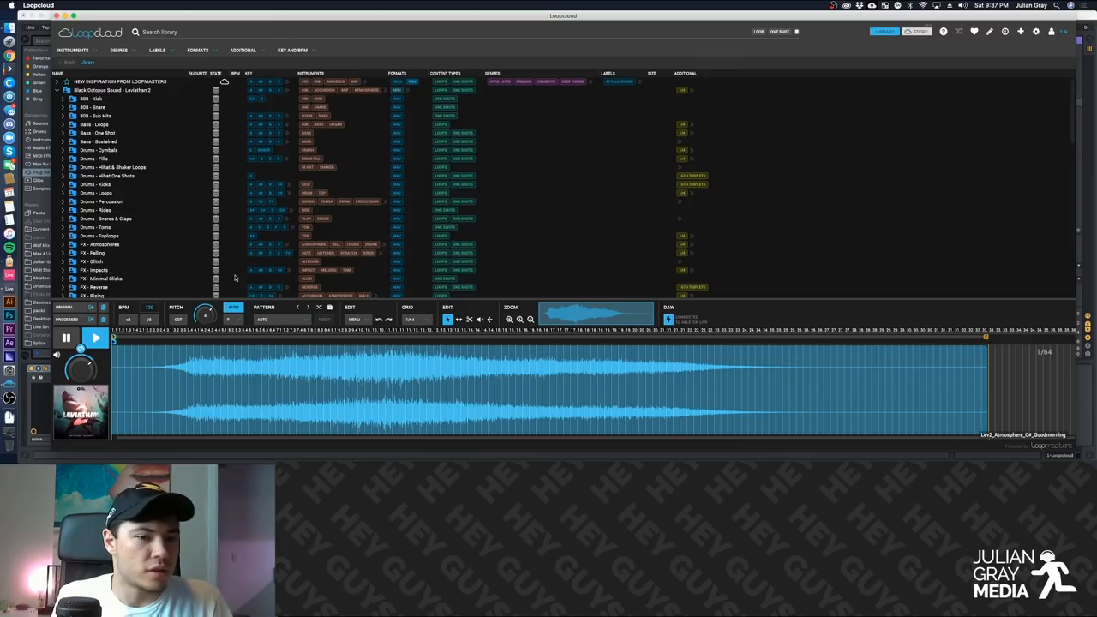
Scroll the Library and expand the Black Octopus Sound - Leviathan pack folders
{"action": "scroll", "scroll_direction": "down", "scroll_amount": 3}
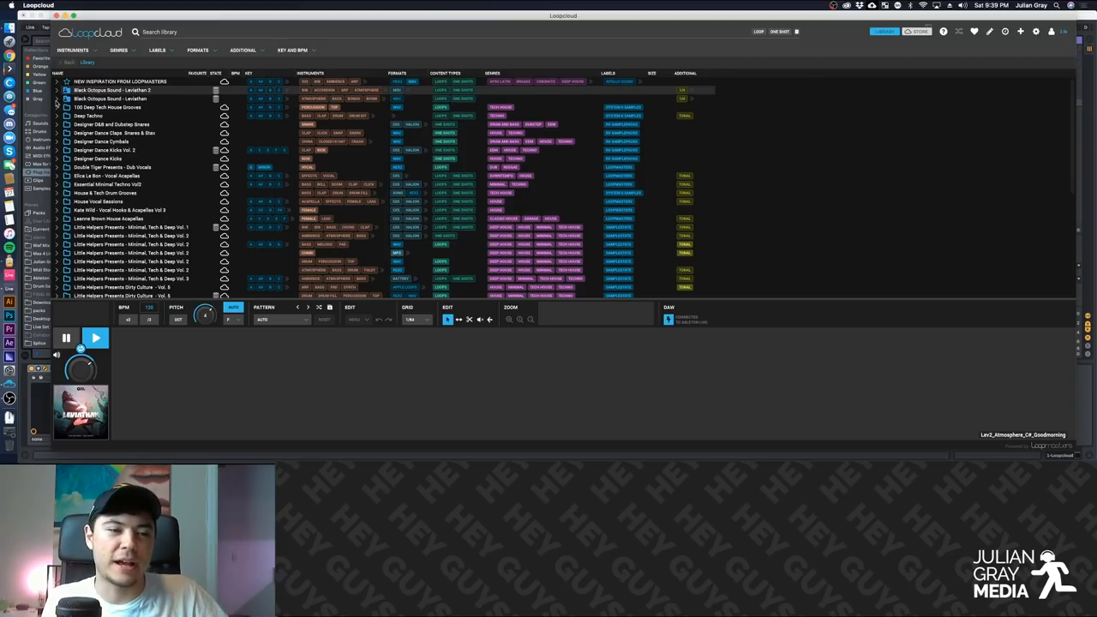
{"action": "left_click", "coordinate": [57, 99]}
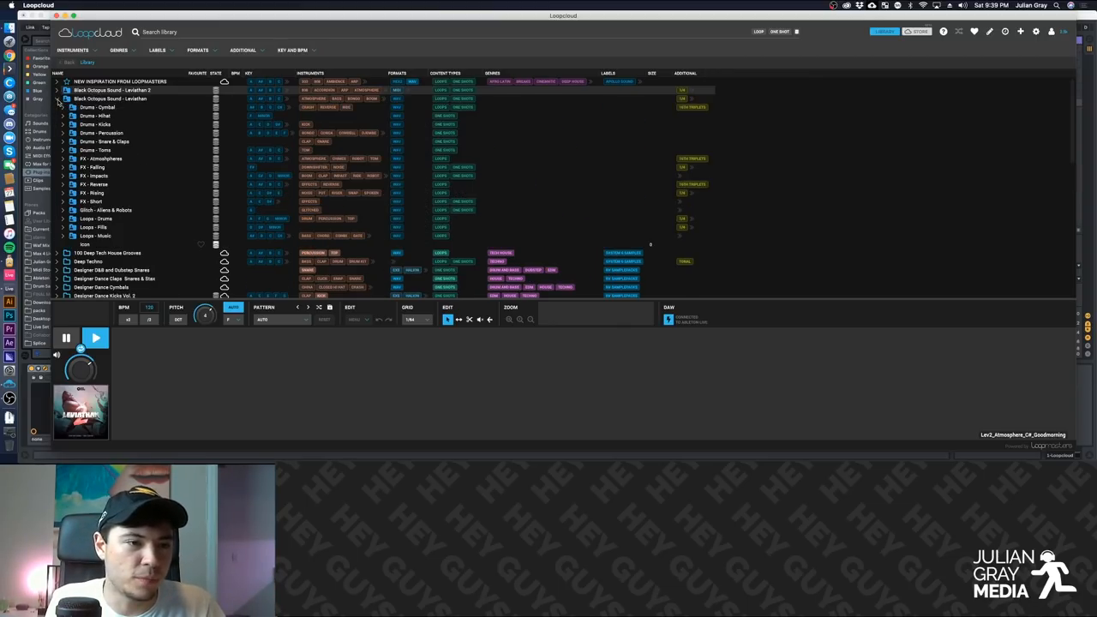
{"action": "left_click", "coordinate": [57, 90]}
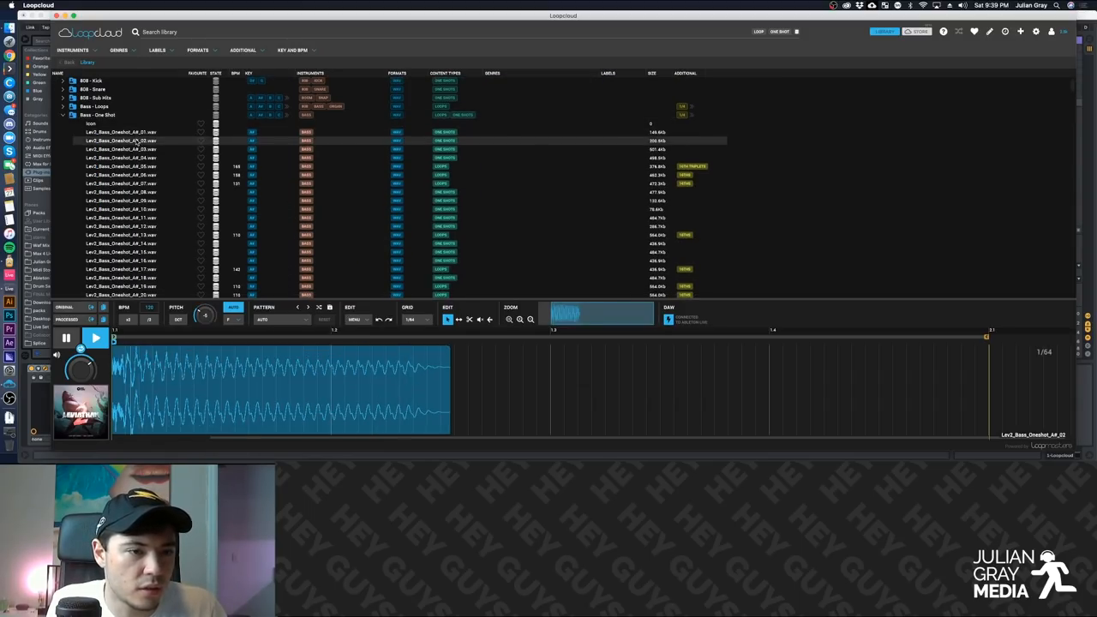
Load Lev2_Bass_Oneshot_A#_05 from Bass - One Shot and nudge its Pitch setting
{"action": "left_click", "coordinate": [120, 167]}
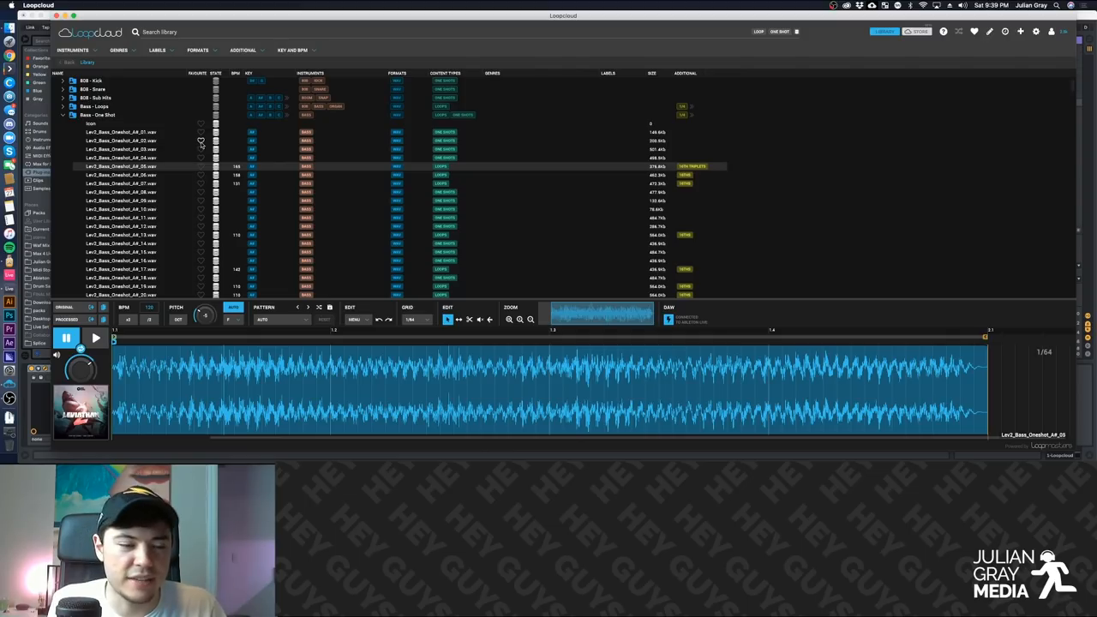
{"action": "mouse_move", "coordinate": [201, 141]}
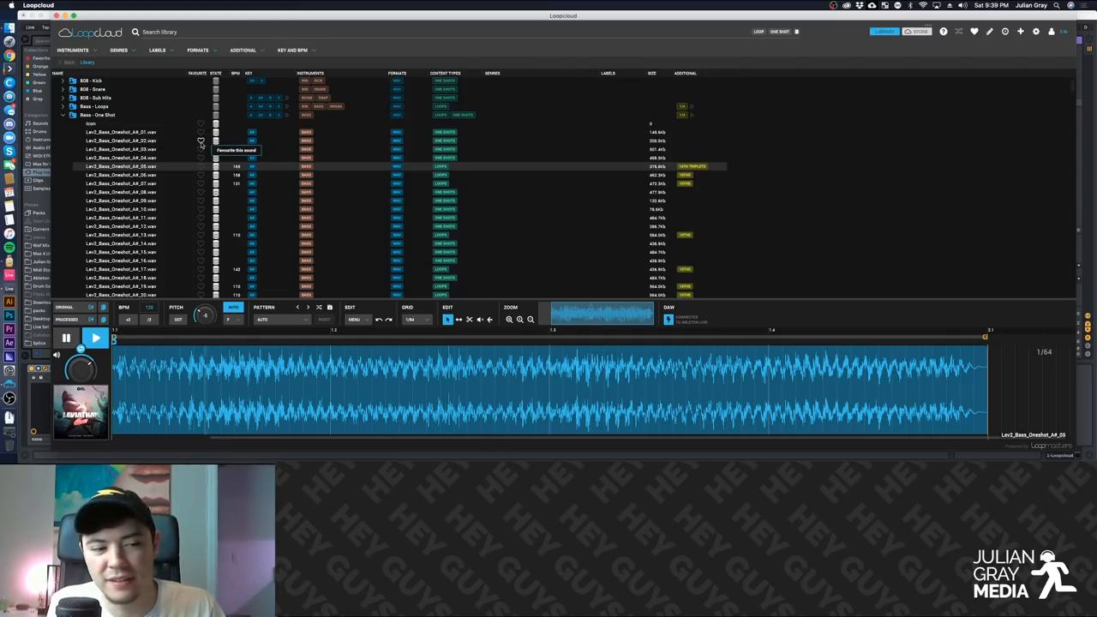
{"action": "left_click", "coordinate": [96, 337]}
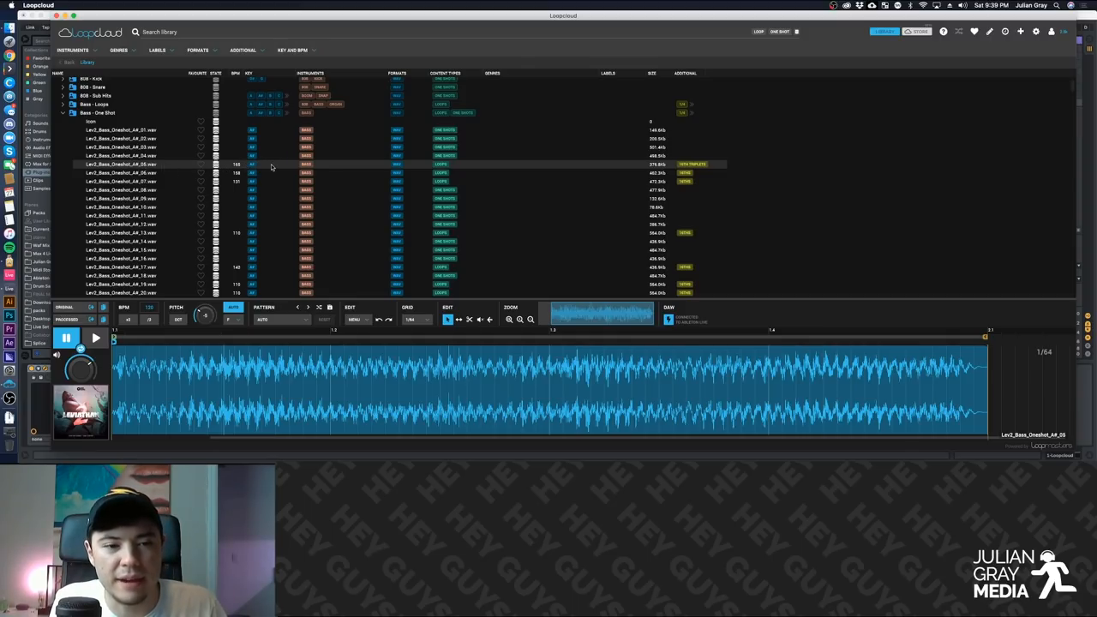
{"action": "left_click", "coordinate": [233, 319]}
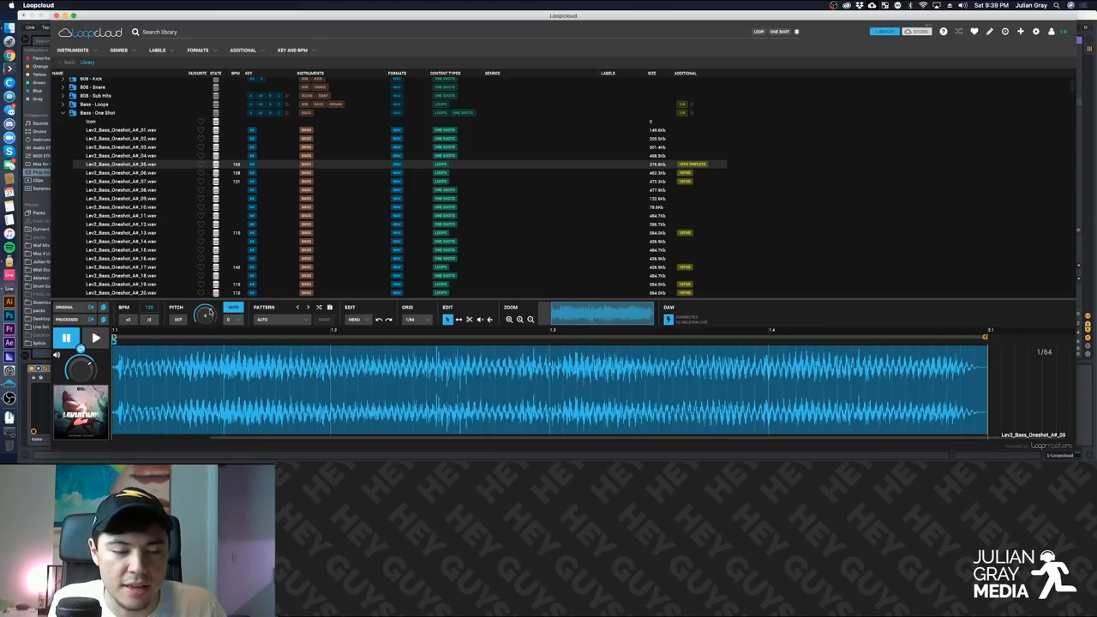
{"action": "left_click", "coordinate": [231, 319]}
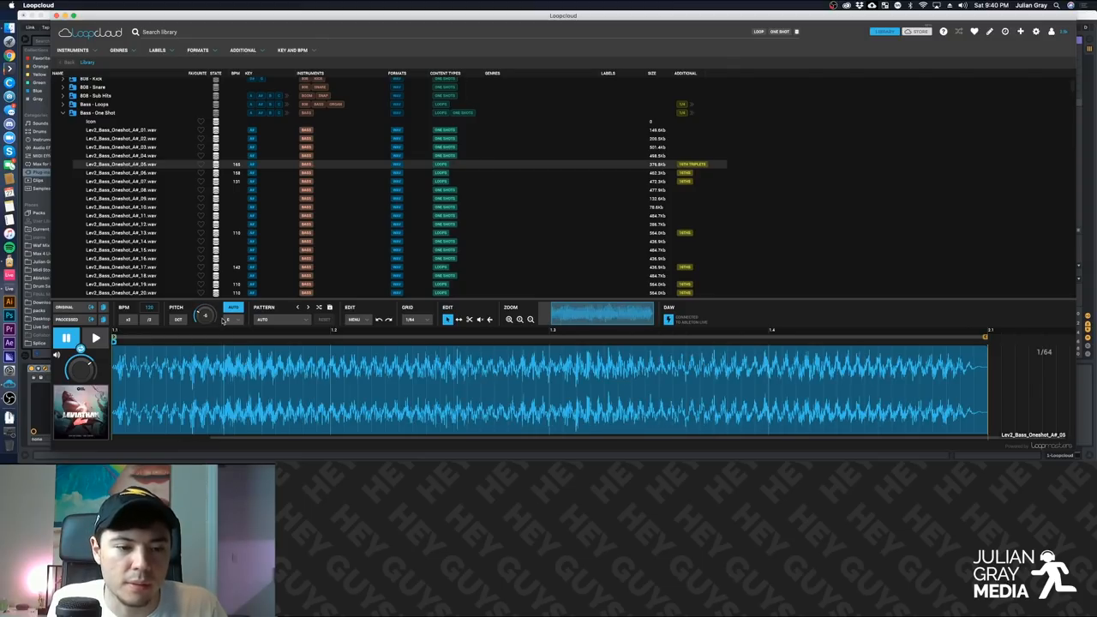
{"action": "left_click", "coordinate": [234, 319]}
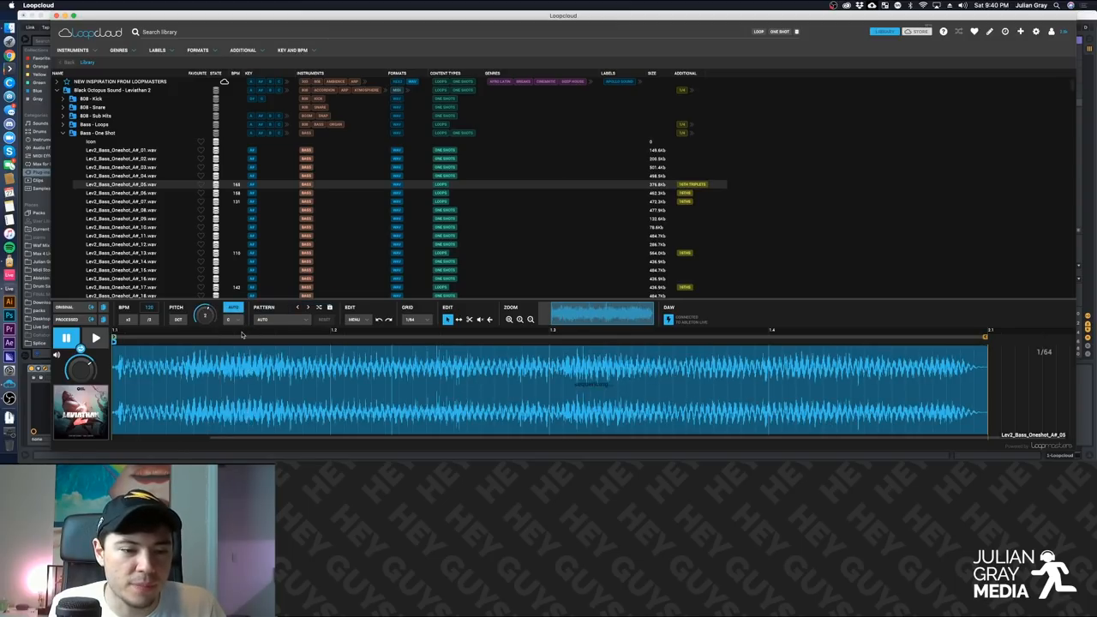
Set the bass sample's key to A and apply the Percussion > Electric Perc 1 pattern
{"action": "left_click", "coordinate": [228, 319]}
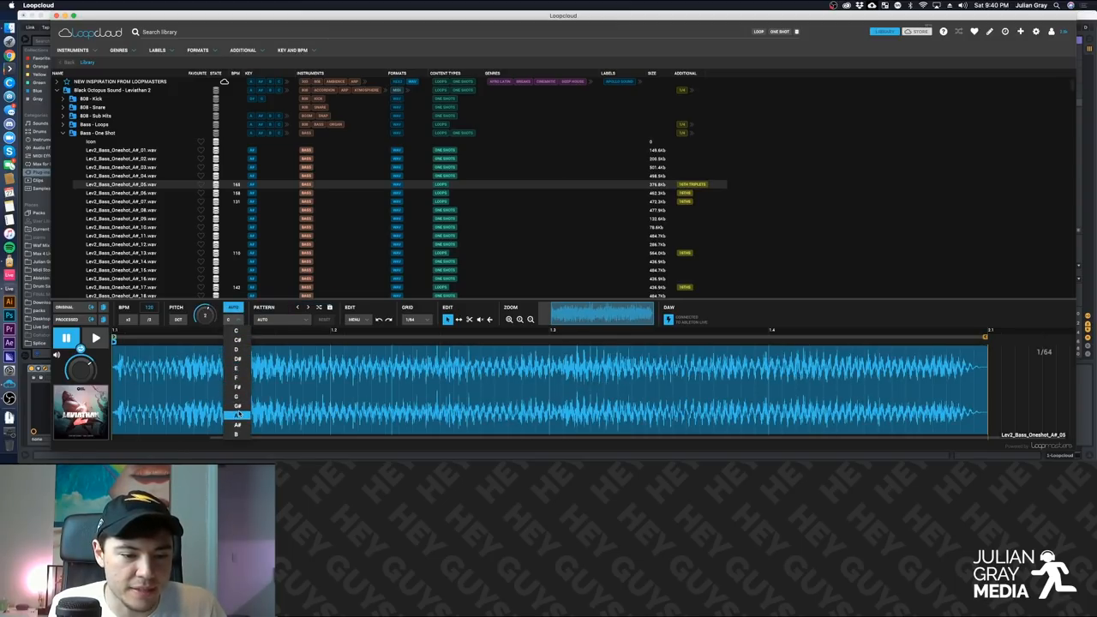
{"action": "left_click", "coordinate": [237, 416]}
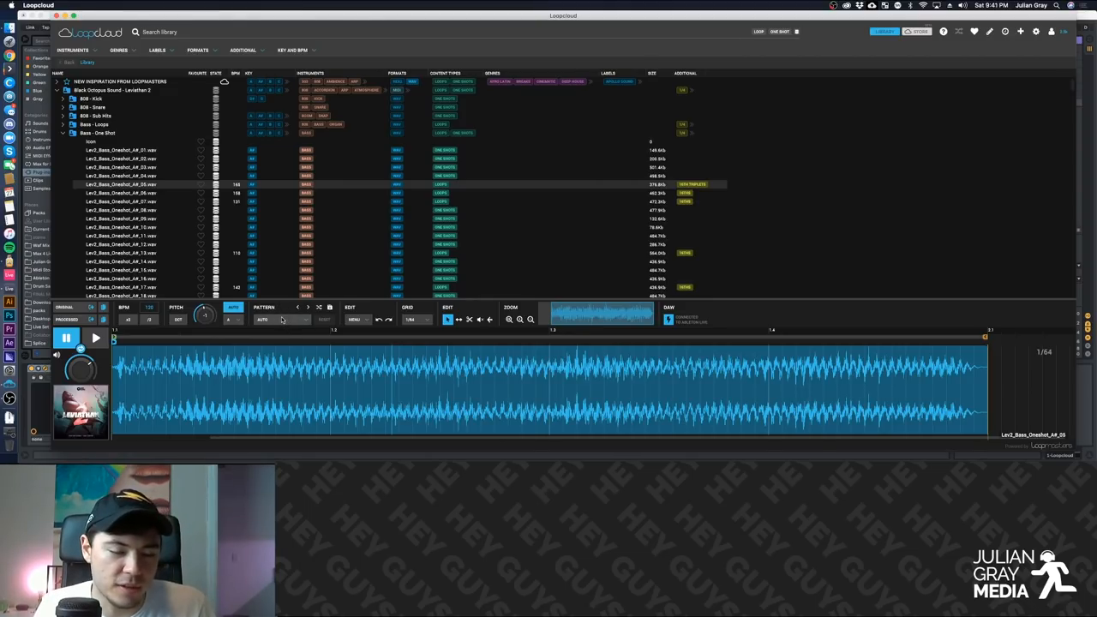
{"action": "left_click", "coordinate": [283, 319]}
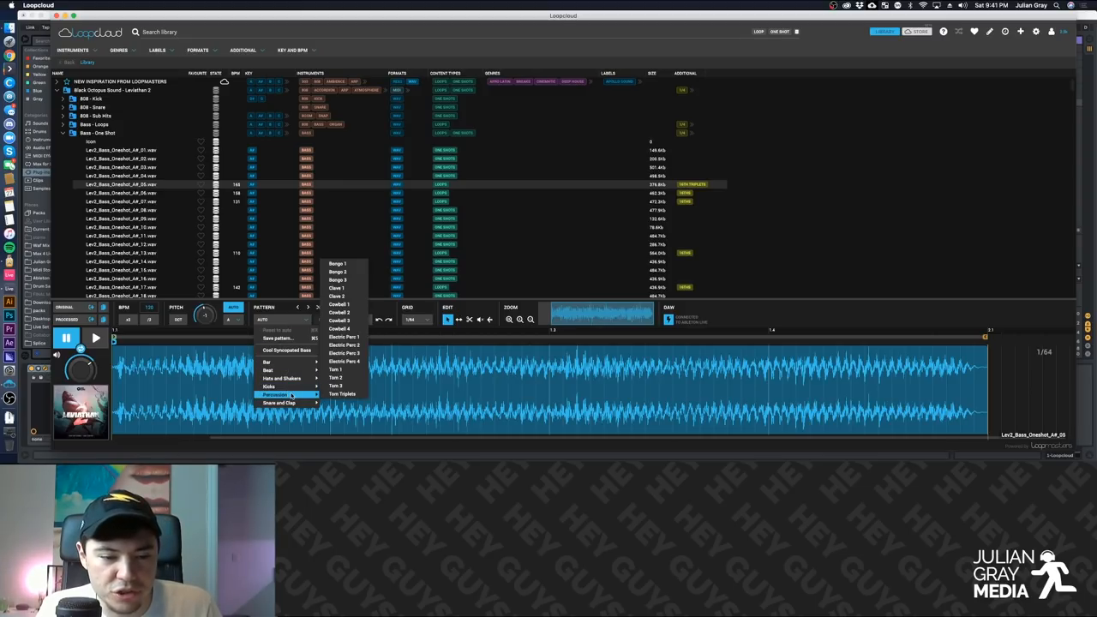
{"action": "mouse_move", "coordinate": [338, 263]}
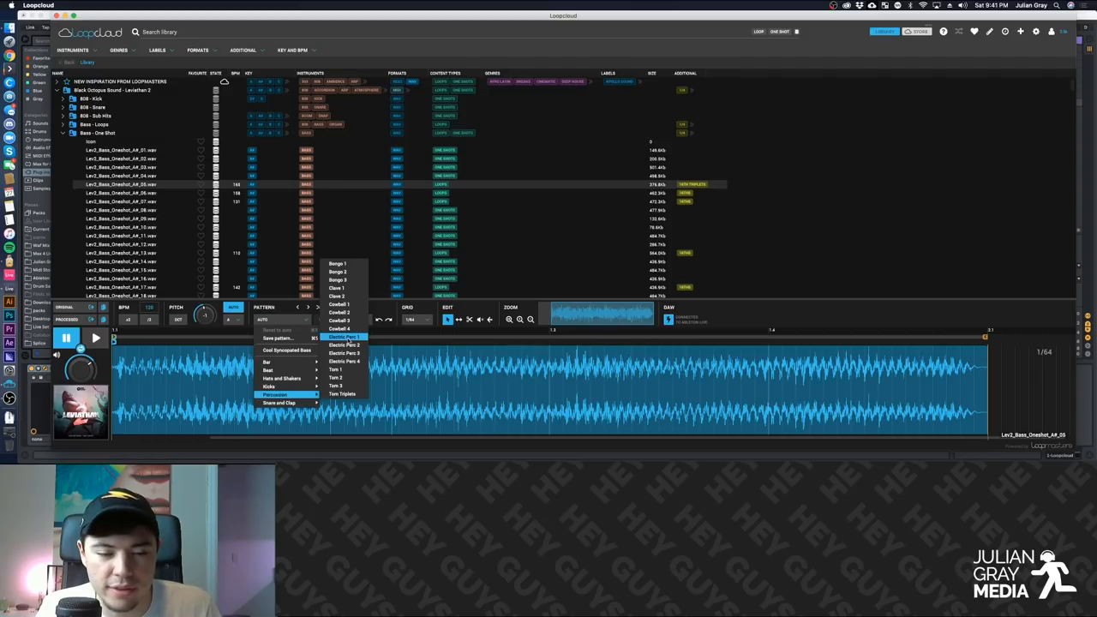
{"action": "left_click", "coordinate": [344, 337]}
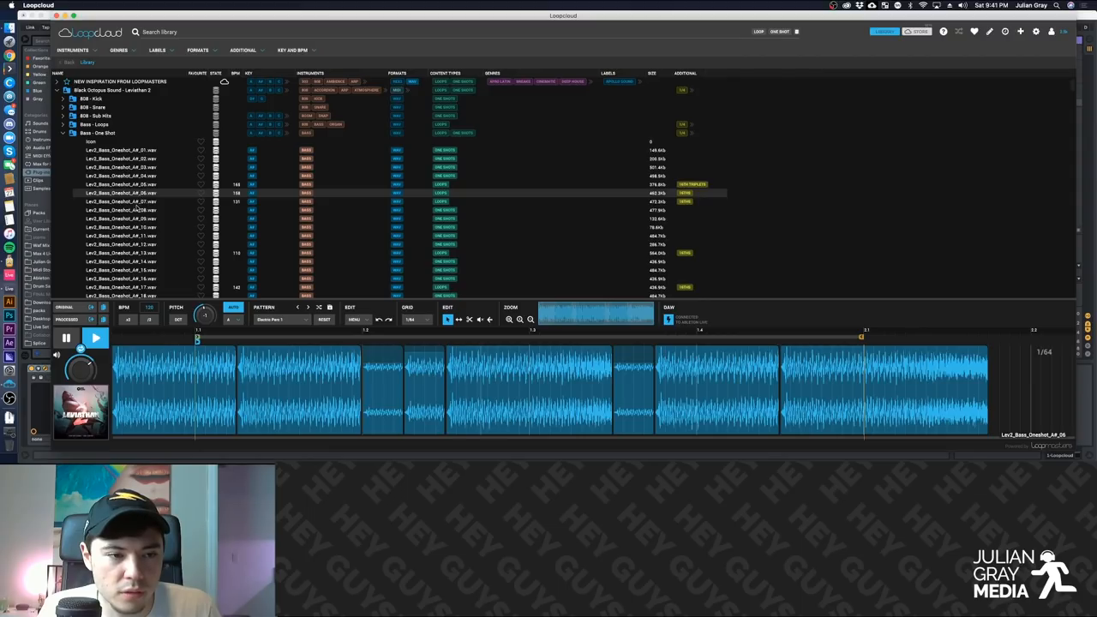
Audition more bass one-shots through Electric Perc 1, landing on Lev2_Bass_Oneshot_A#_15
{"action": "left_click", "coordinate": [120, 211]}
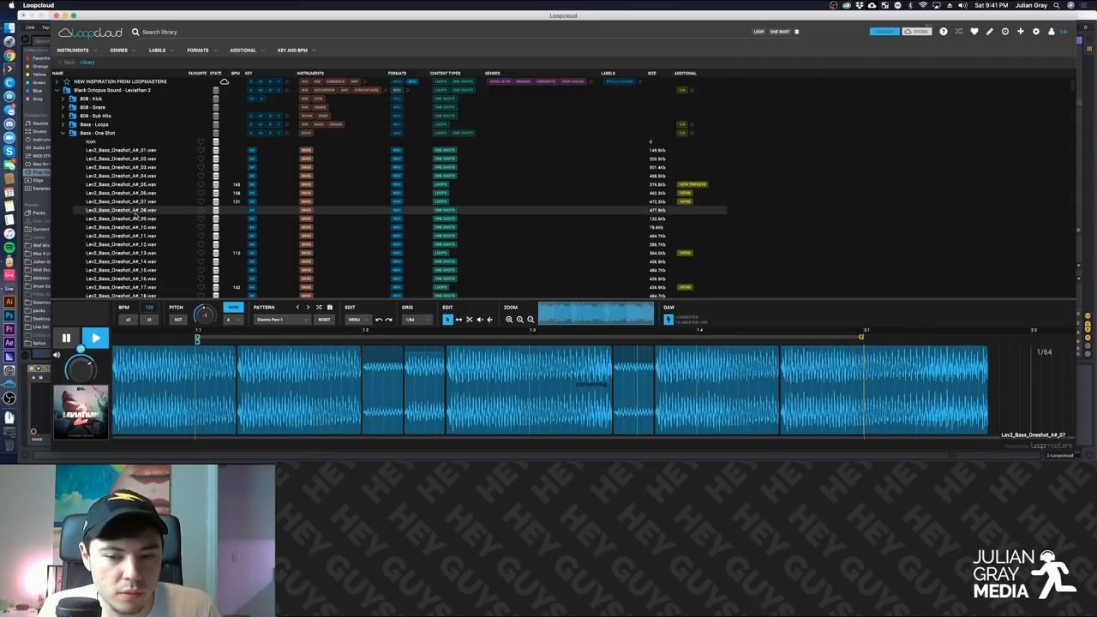
{"action": "left_click", "coordinate": [120, 228]}
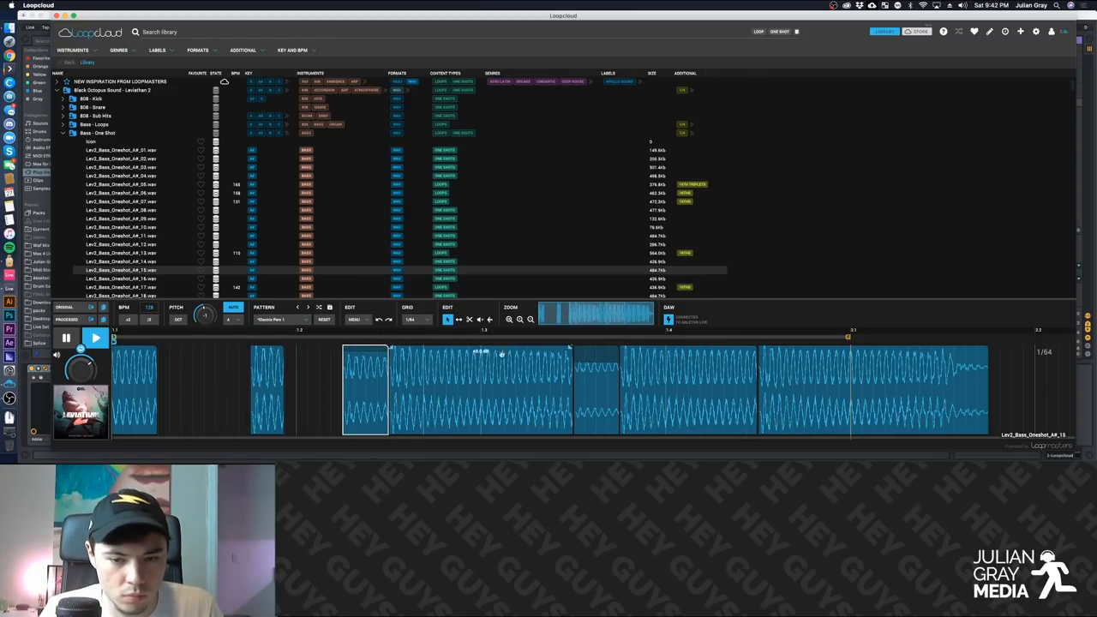
Rework the slices in the waveform editor to leave gaps in the bass pattern
{"action": "left_click", "coordinate": [686, 390]}
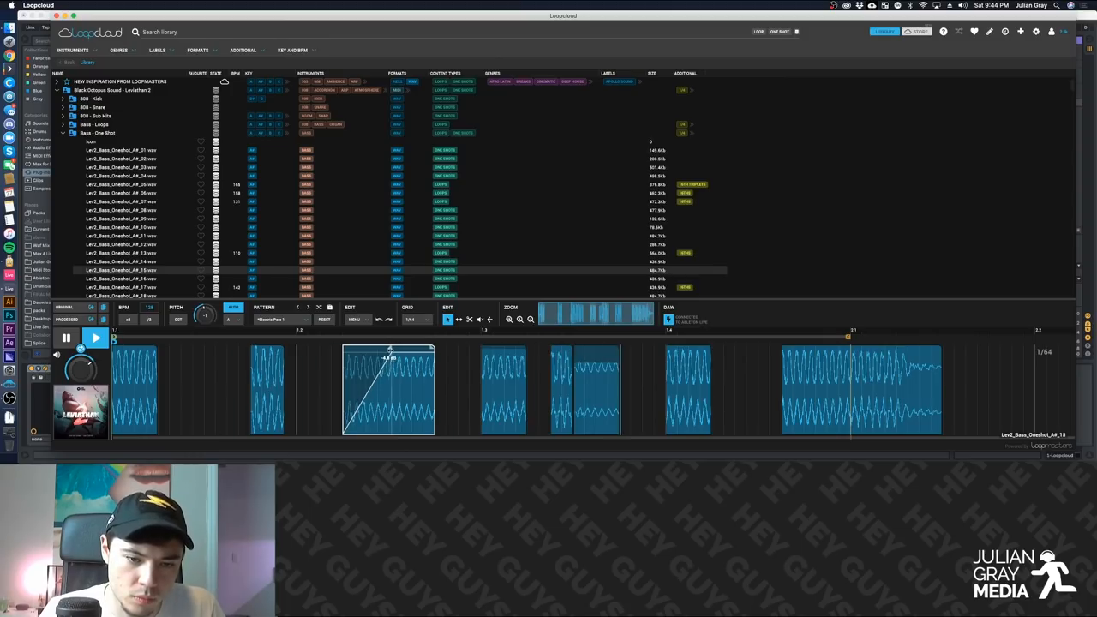
{"action": "left_click", "coordinate": [67, 337]}
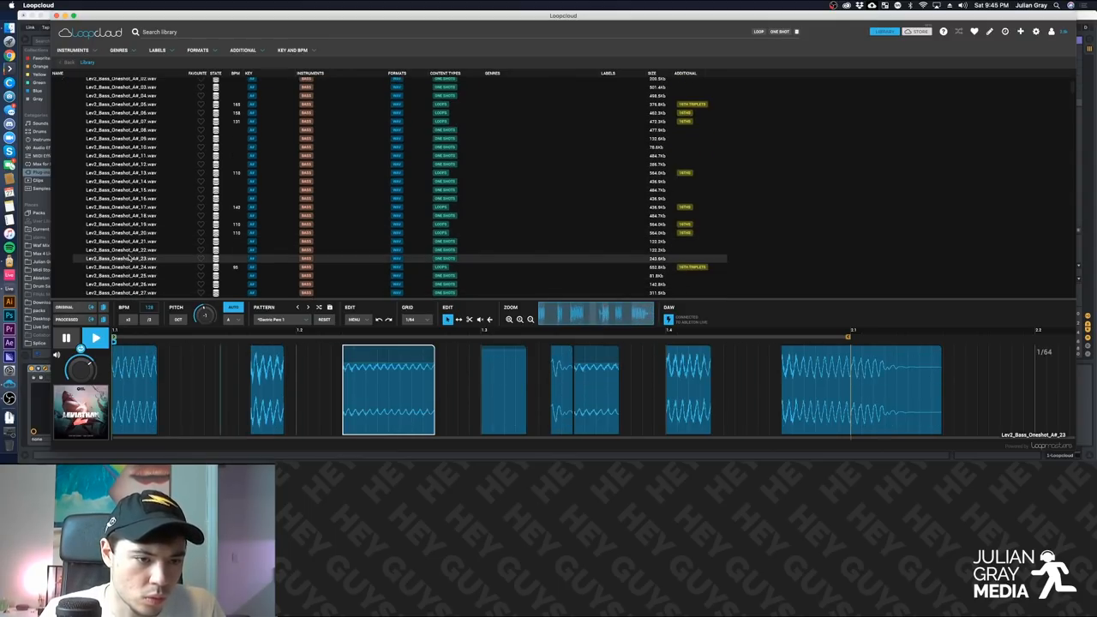
Cycle through bass one-shots in the pattern, ending on Lev2_Bass_Oneshot_A_14
{"action": "left_click", "coordinate": [49, 79]}
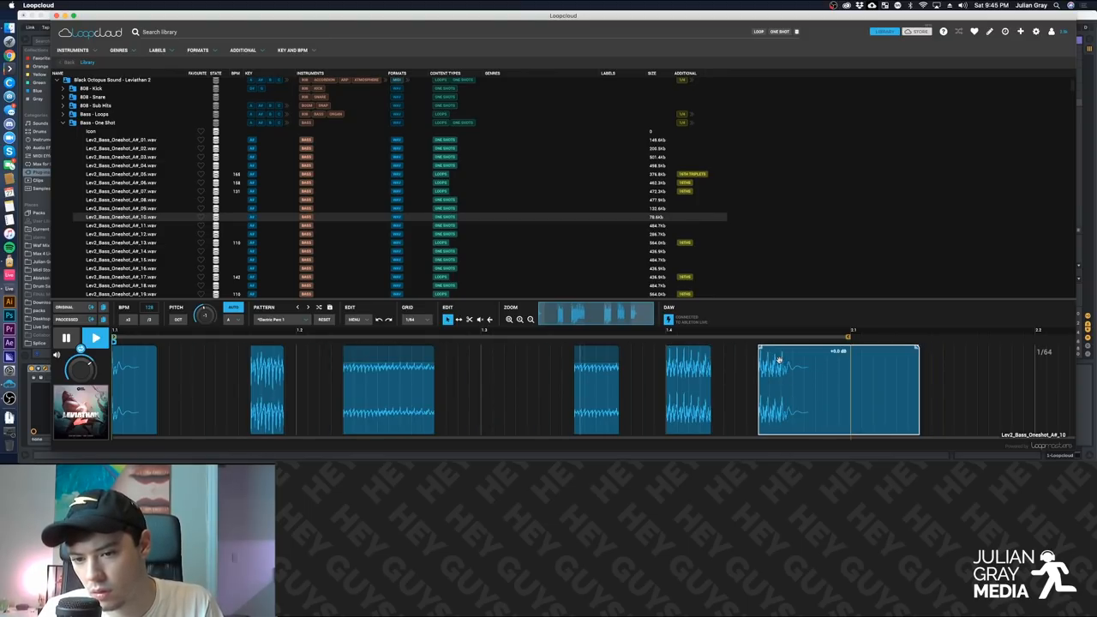
{"action": "left_click", "coordinate": [416, 320]}
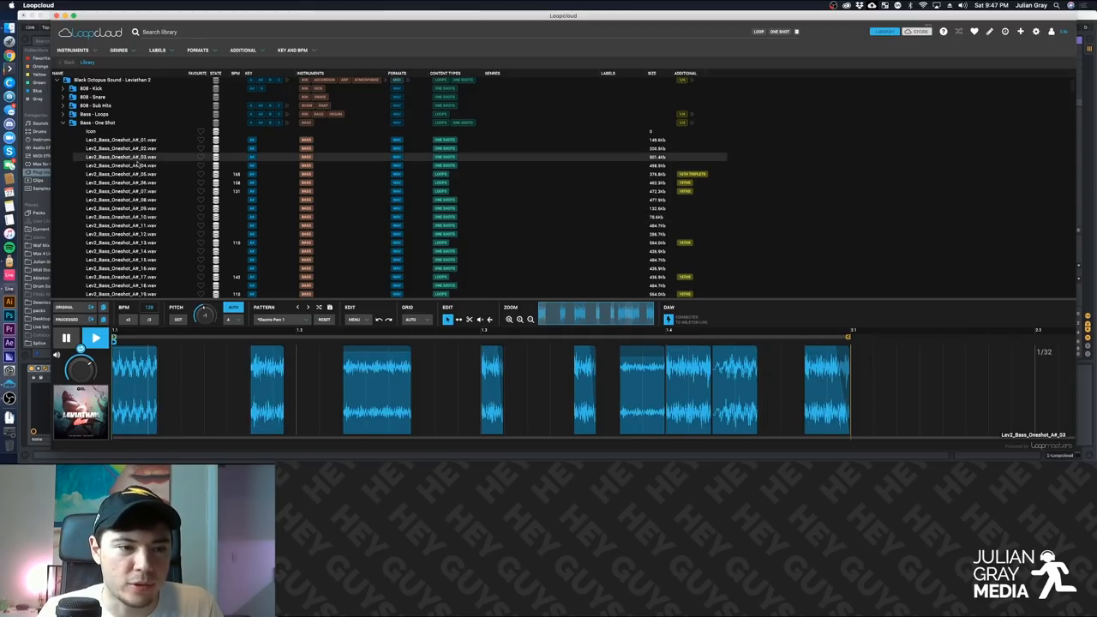
{"action": "scroll", "scroll_direction": "down", "scroll_amount": 3}
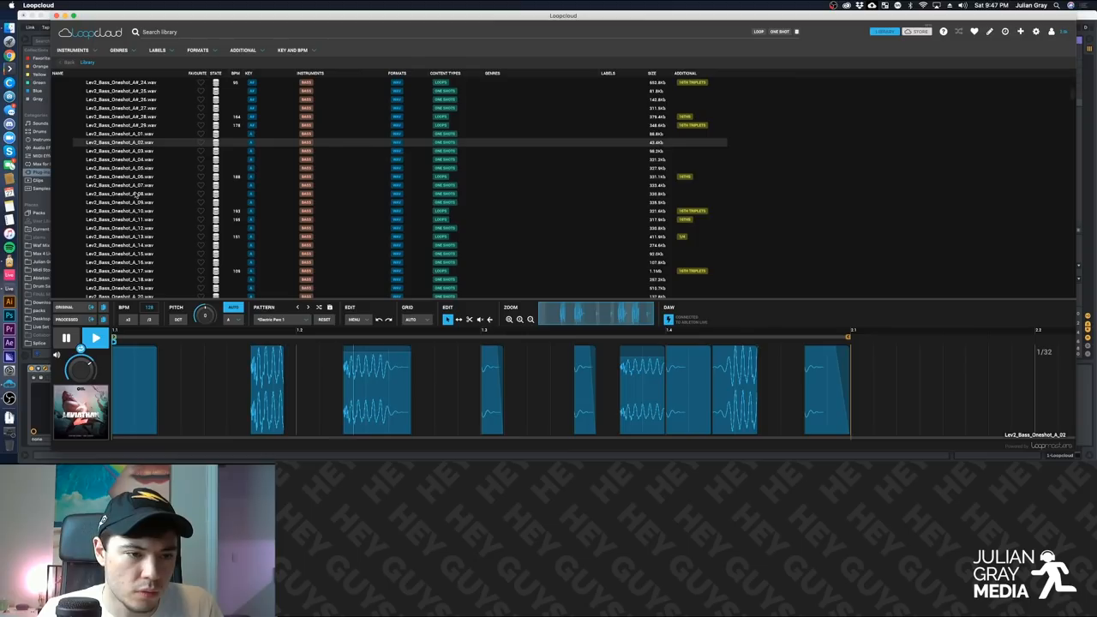
{"action": "left_click", "coordinate": [120, 203]}
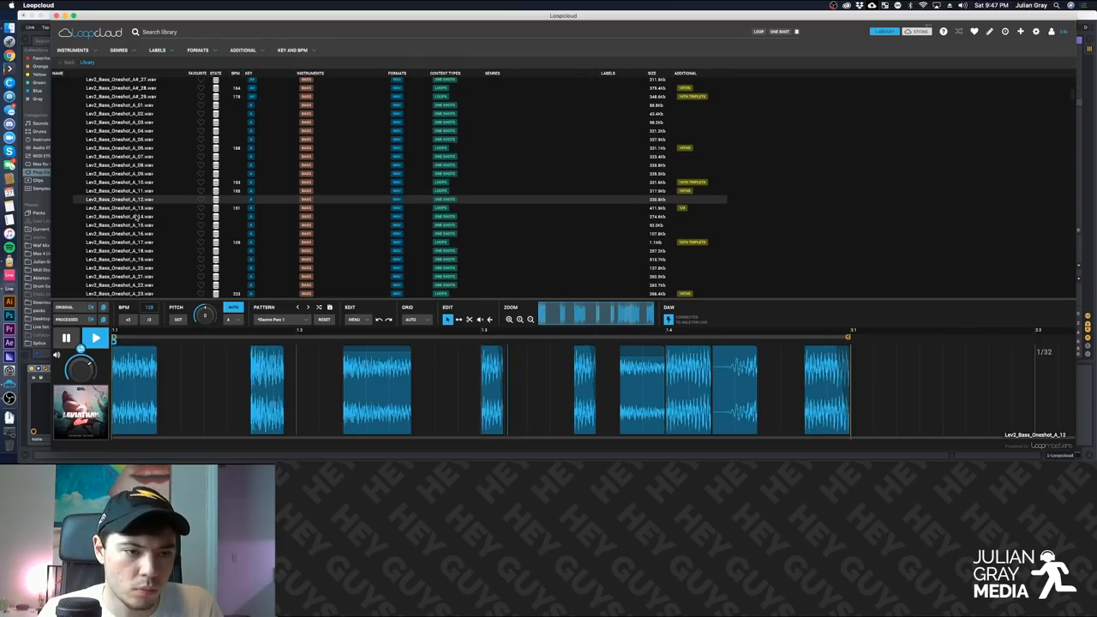
{"action": "scroll", "scroll_direction": "down", "scroll_amount": 3}
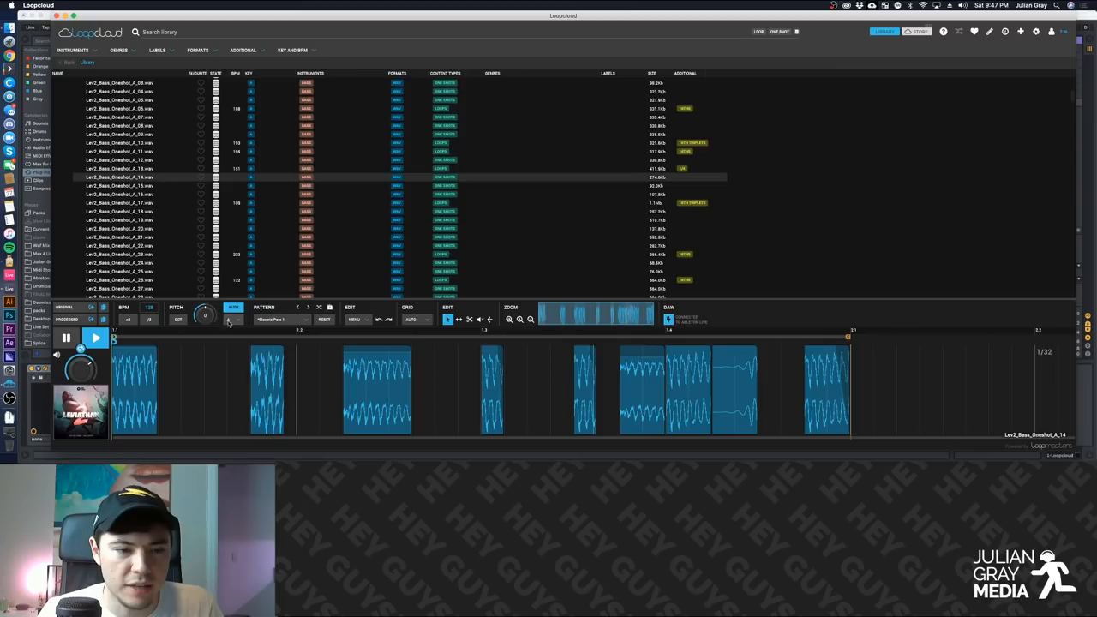
{"action": "left_click", "coordinate": [236, 319]}
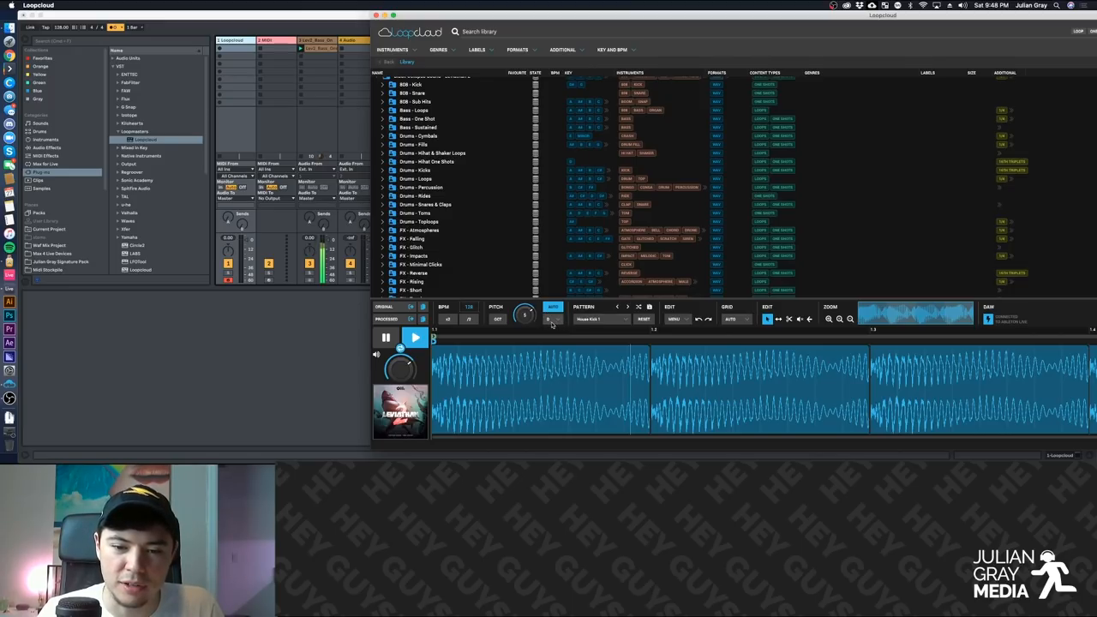
Expand Drums - Kicks and audition kick one-shots through the pattern toward Lev2_Kick_A_21
{"action": "left_click", "coordinate": [383, 169]}
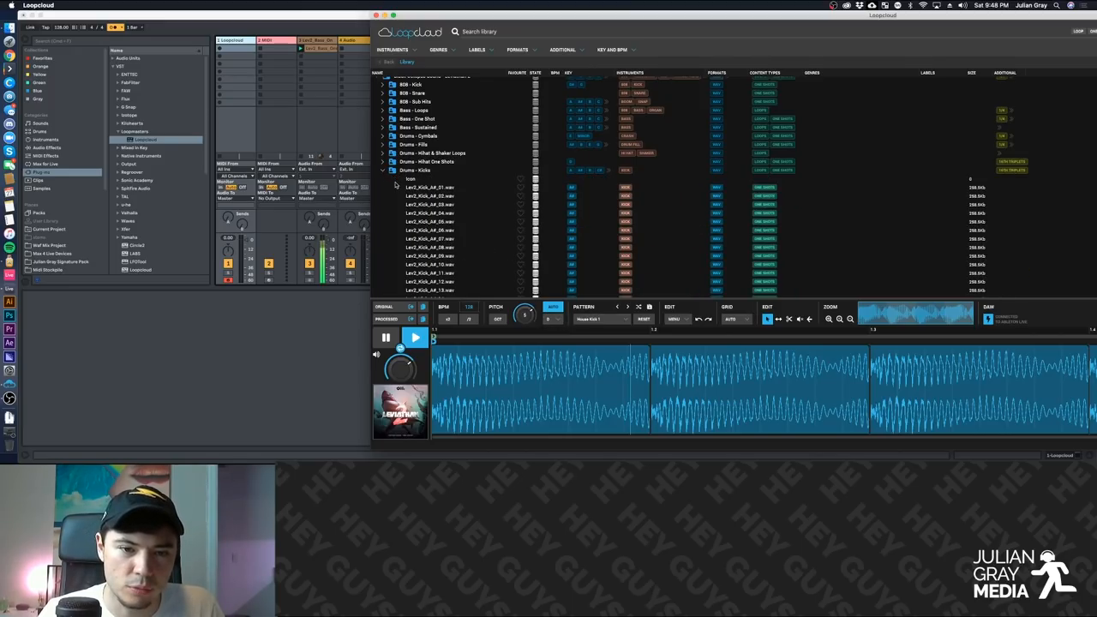
{"action": "scroll", "scroll_direction": "down", "scroll_amount": 3}
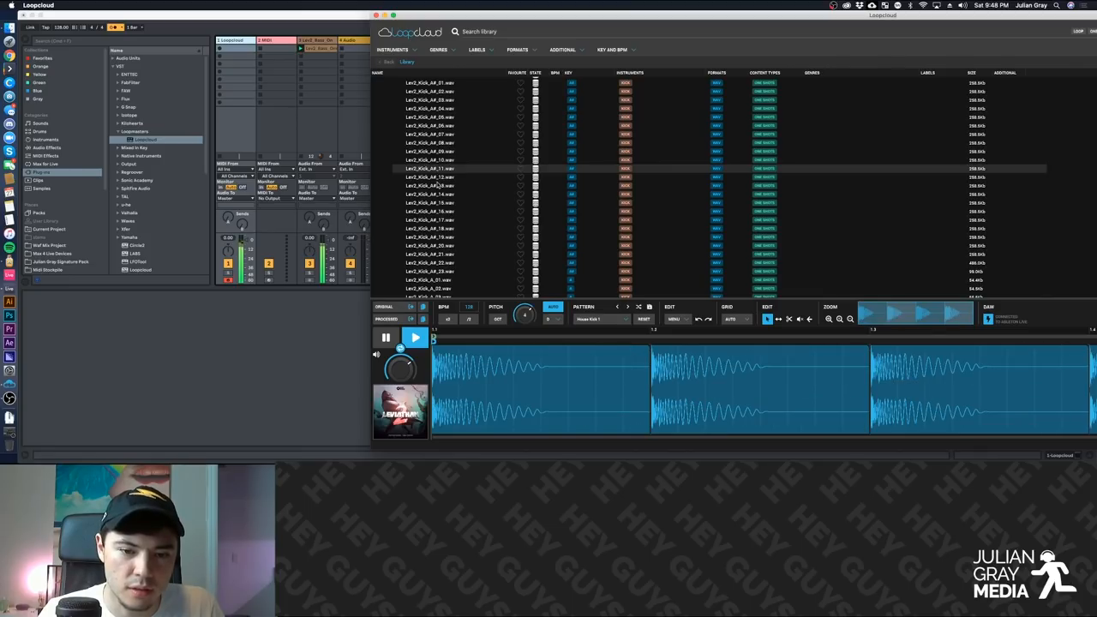
{"action": "left_click", "coordinate": [429, 194]}
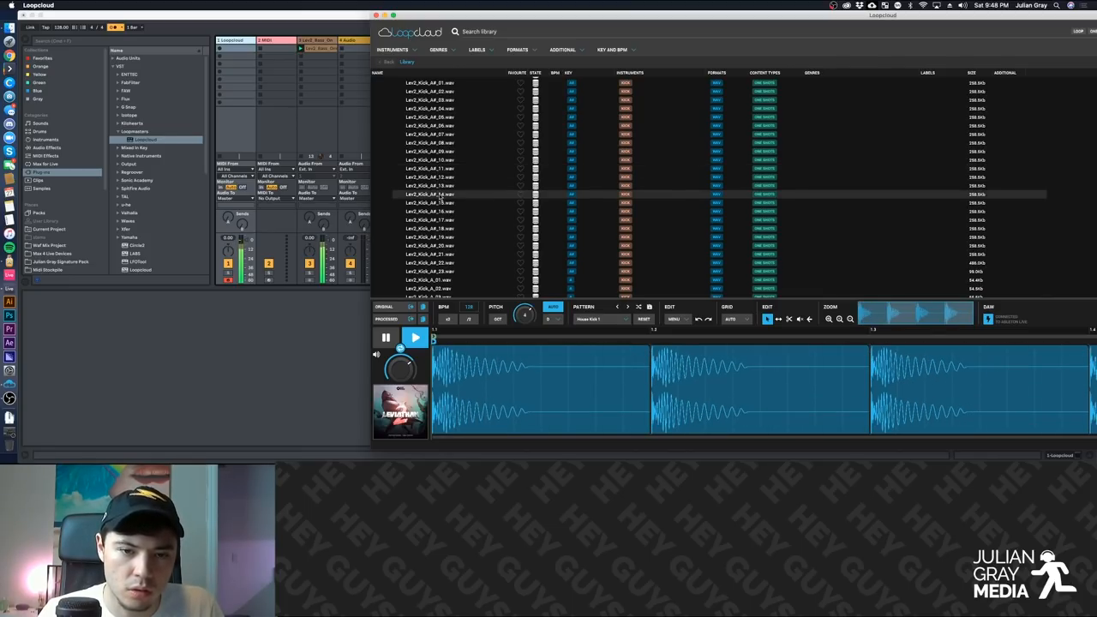
{"action": "scroll", "scroll_direction": "down", "scroll_amount": 3}
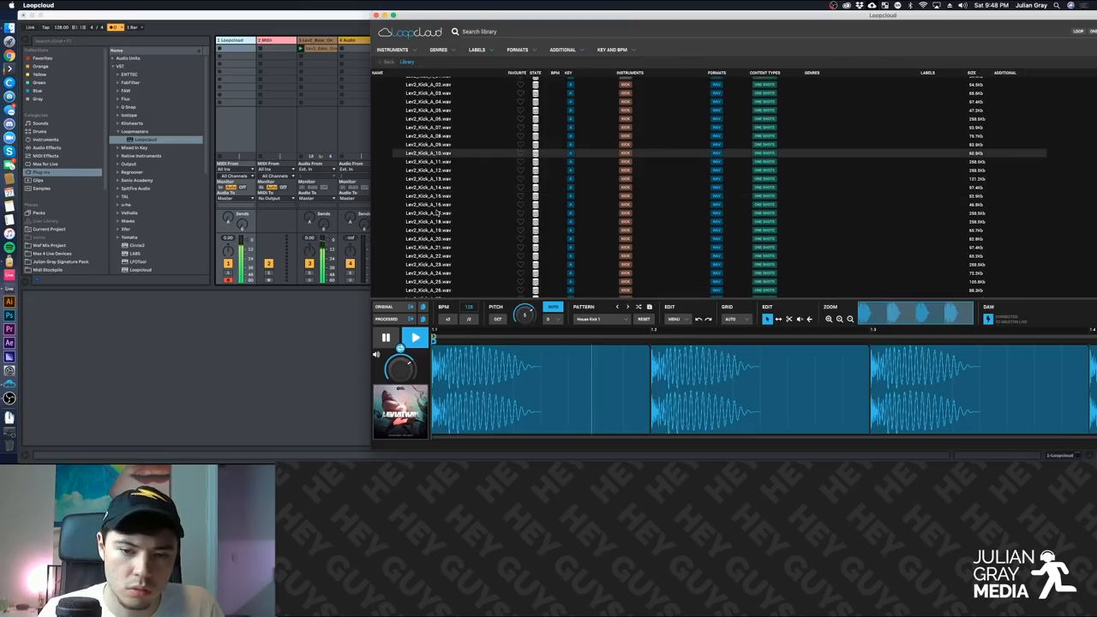
{"action": "scroll", "scroll_direction": "down", "scroll_amount": 3}
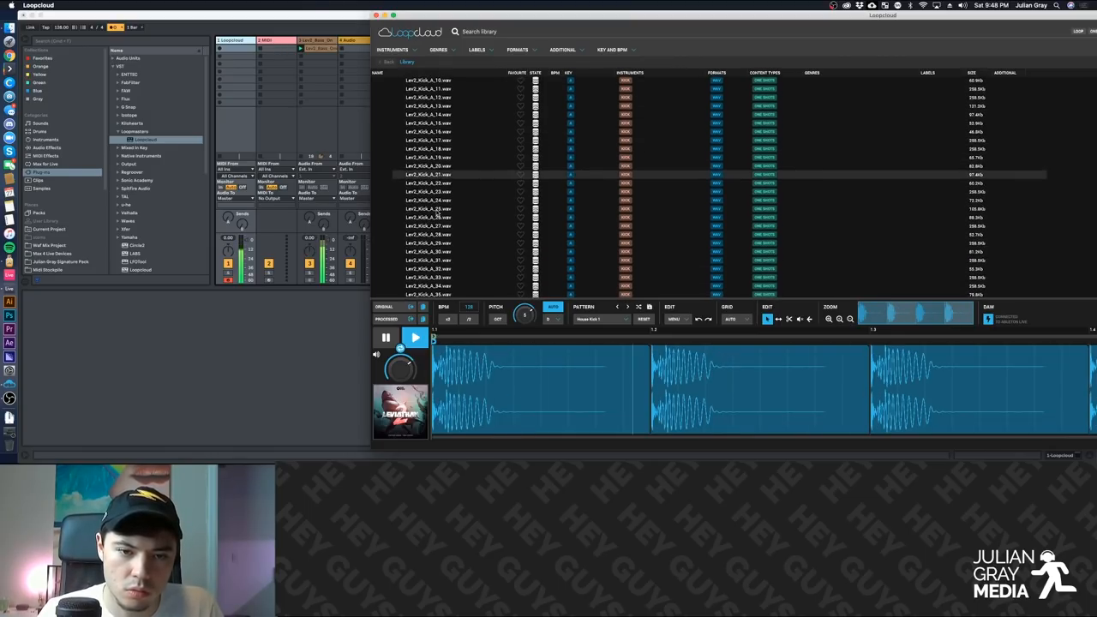
{"action": "scroll", "scroll_direction": "down", "scroll_amount": 3}
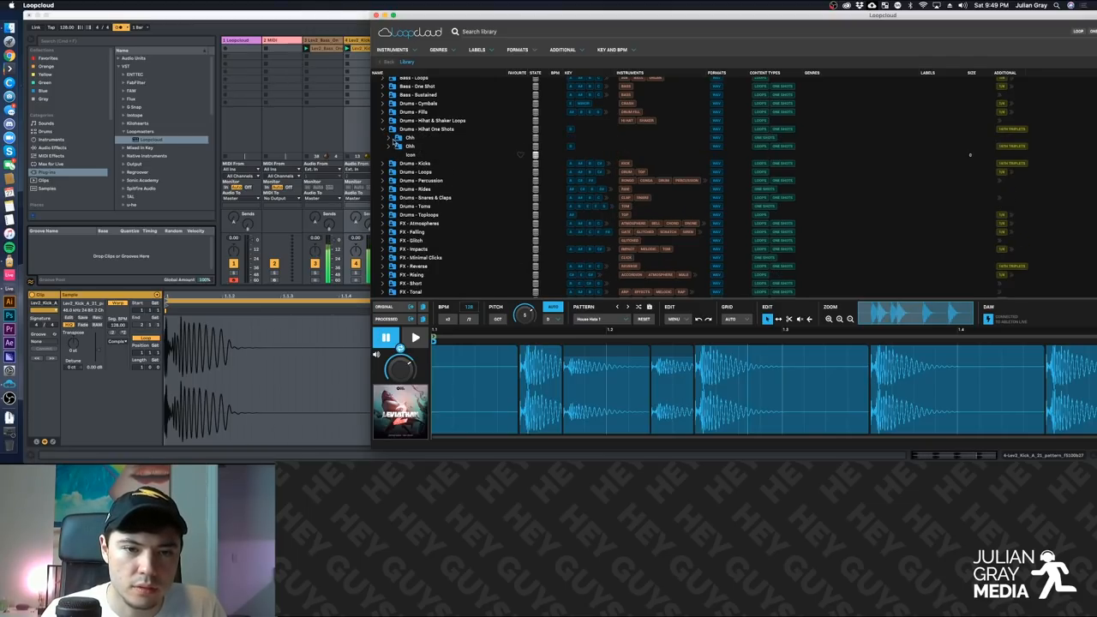
Expand the closed hi-hat folder and audition a closed hi-hat one-shot in the pattern
{"action": "left_click", "coordinate": [389, 137]}
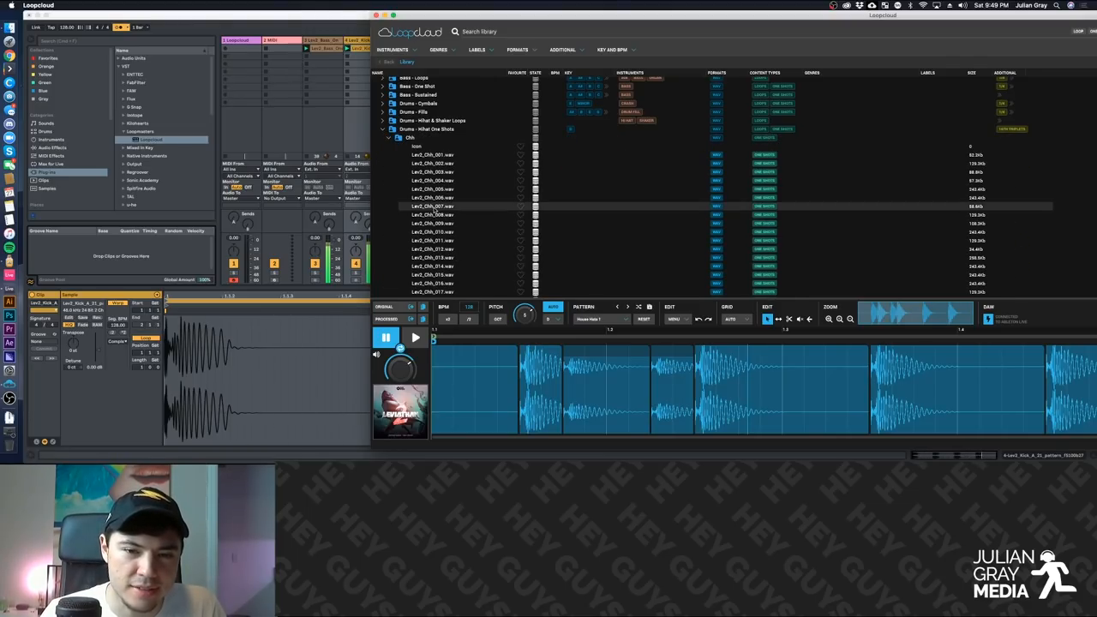
{"action": "left_click", "coordinate": [415, 337]}
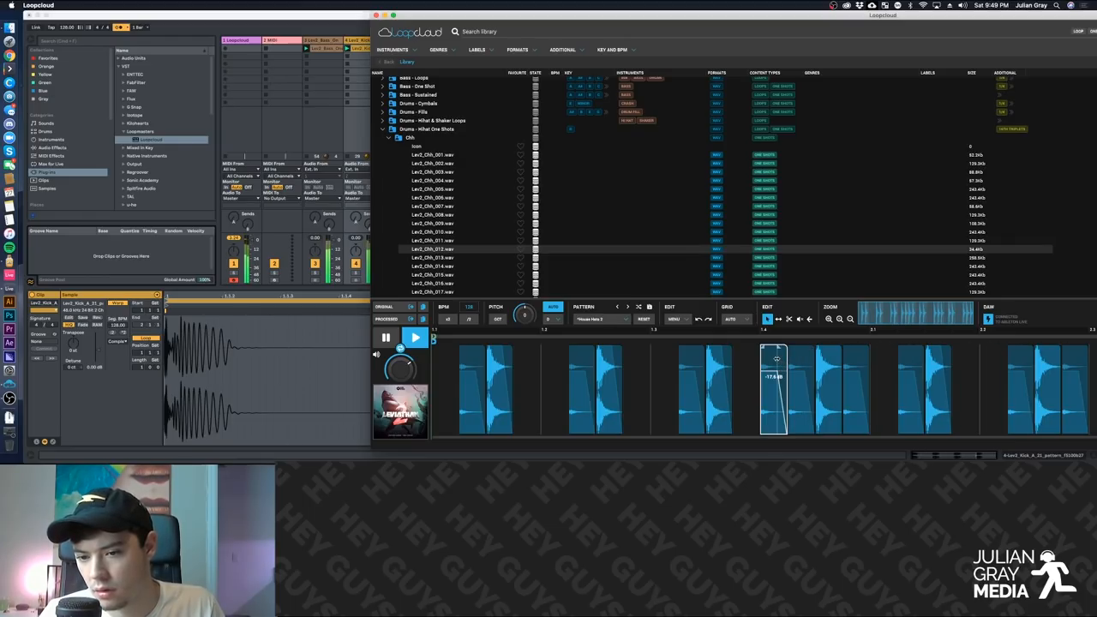
{"action": "mouse_move", "coordinate": [774, 357]}
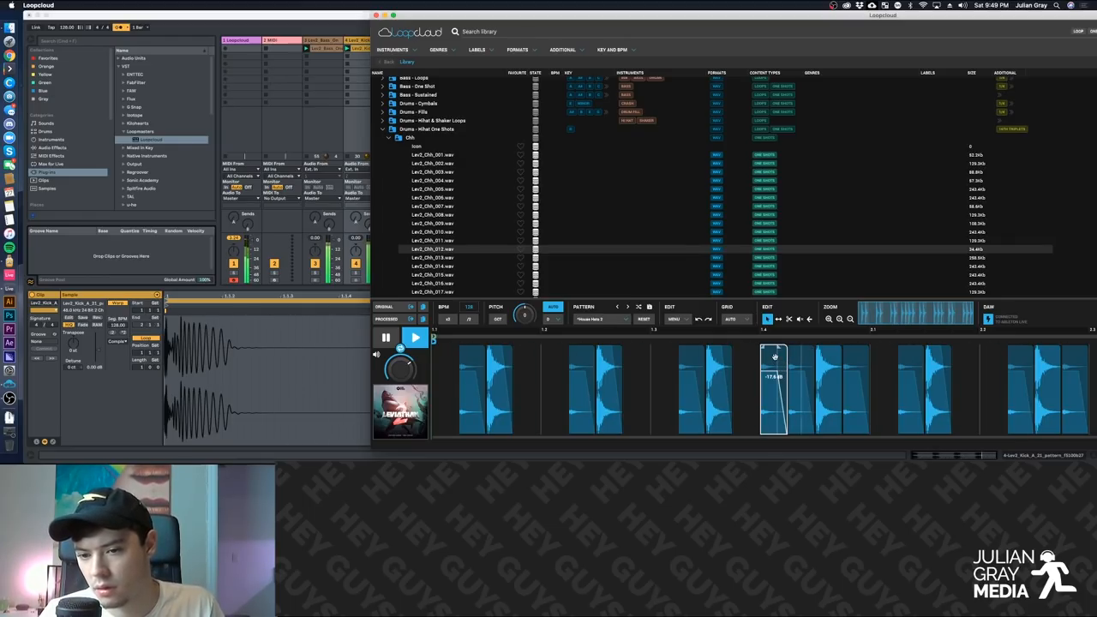
Lower one hi-hat slice's volume to about -17.6 dB, then select another hit
{"action": "left_click_drag", "start_coordinate": [774, 386], "coordinate": [745, 386]}
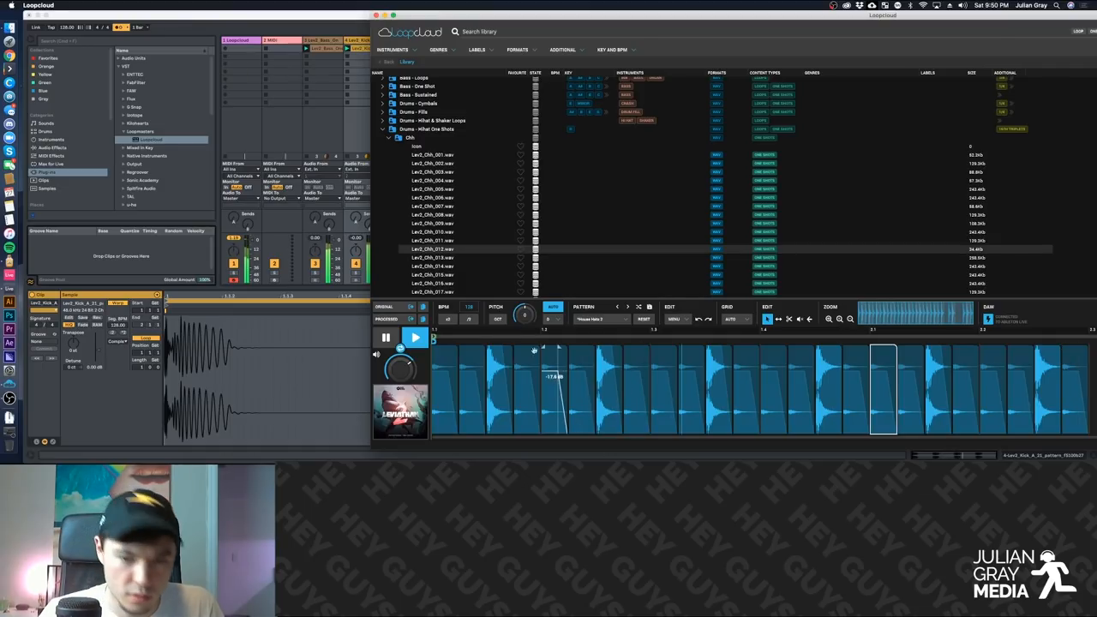
{"action": "left_click", "coordinate": [415, 337]}
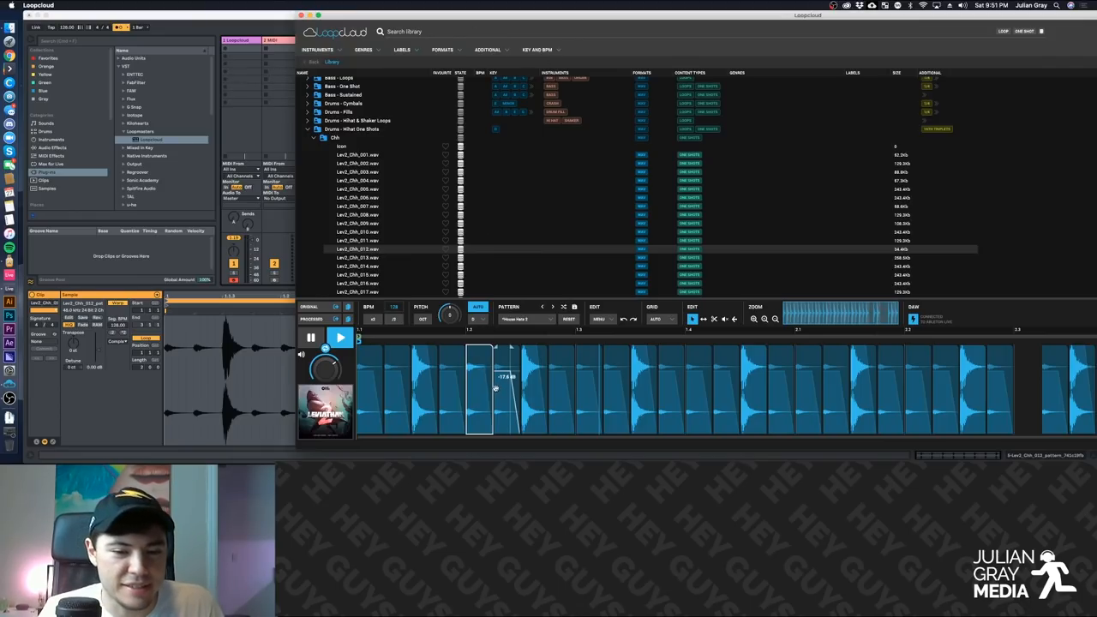
{"action": "mouse_move", "coordinate": [380, 100]}
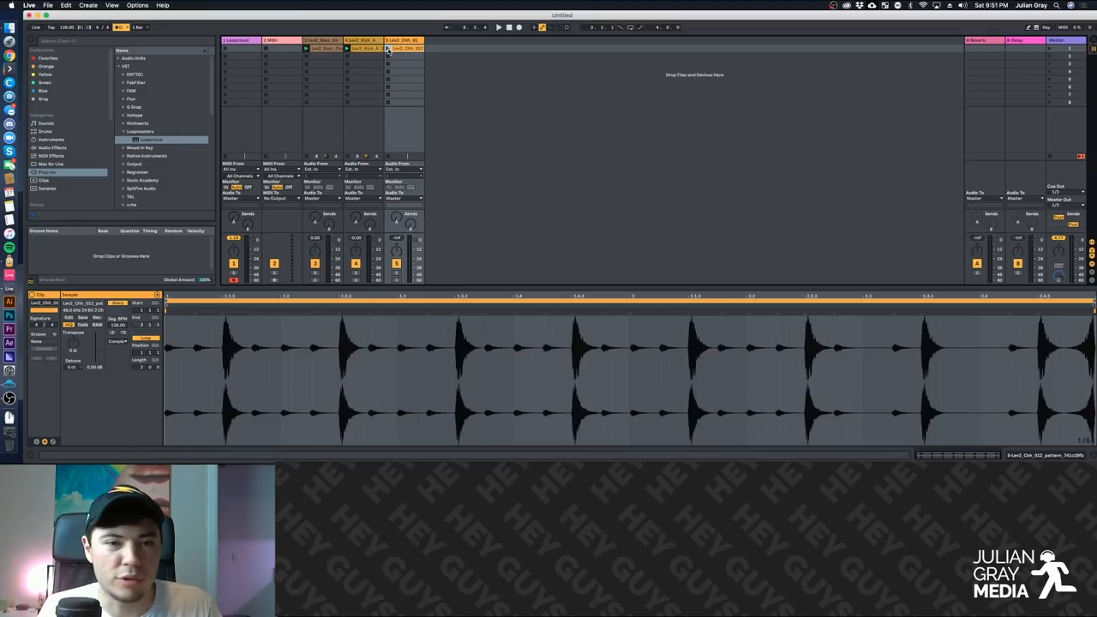
Play the bass, kick and hi-hat clips together, then collapse Loopcloud's Drums - Hihat One Shots folder
{"action": "left_click", "coordinate": [499, 26]}
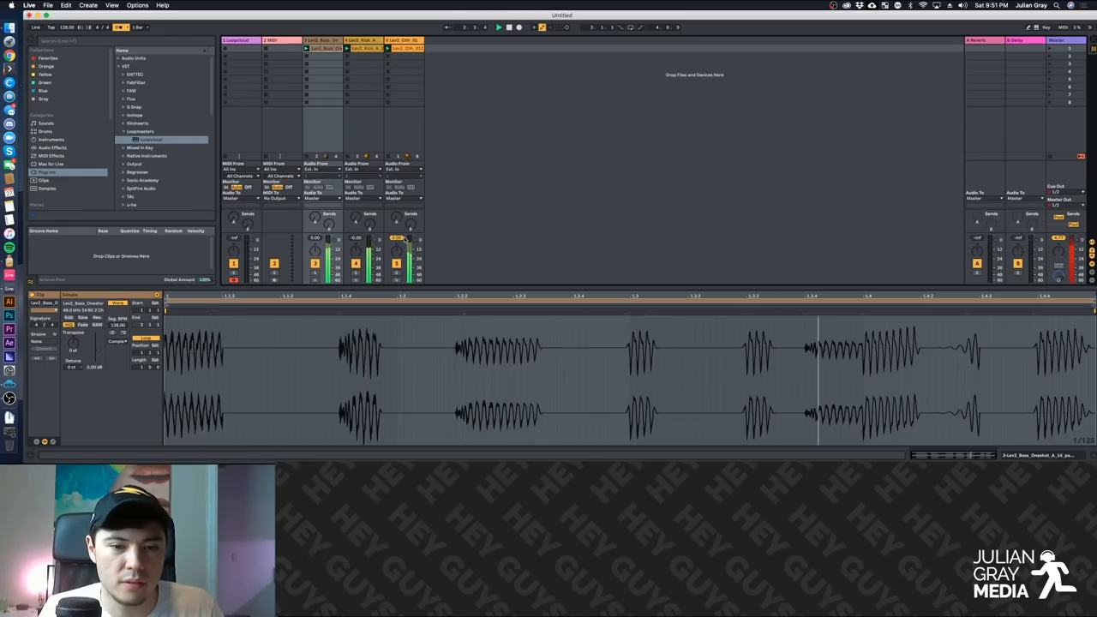
{"action": "left_click", "coordinate": [322, 63]}
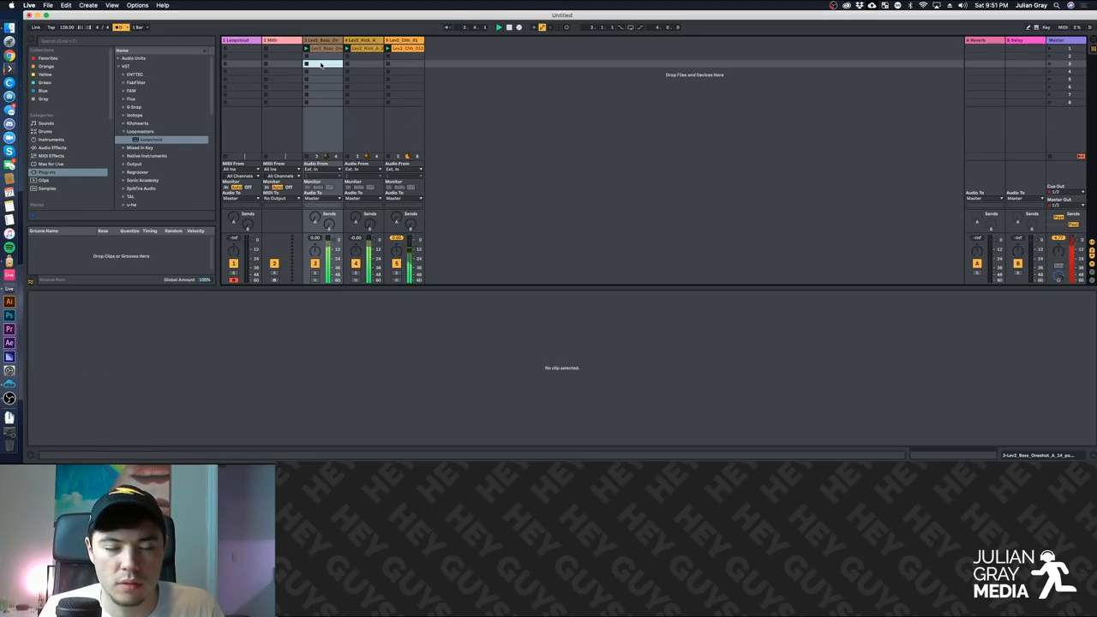
{"action": "mouse_move", "coordinate": [11, 369]}
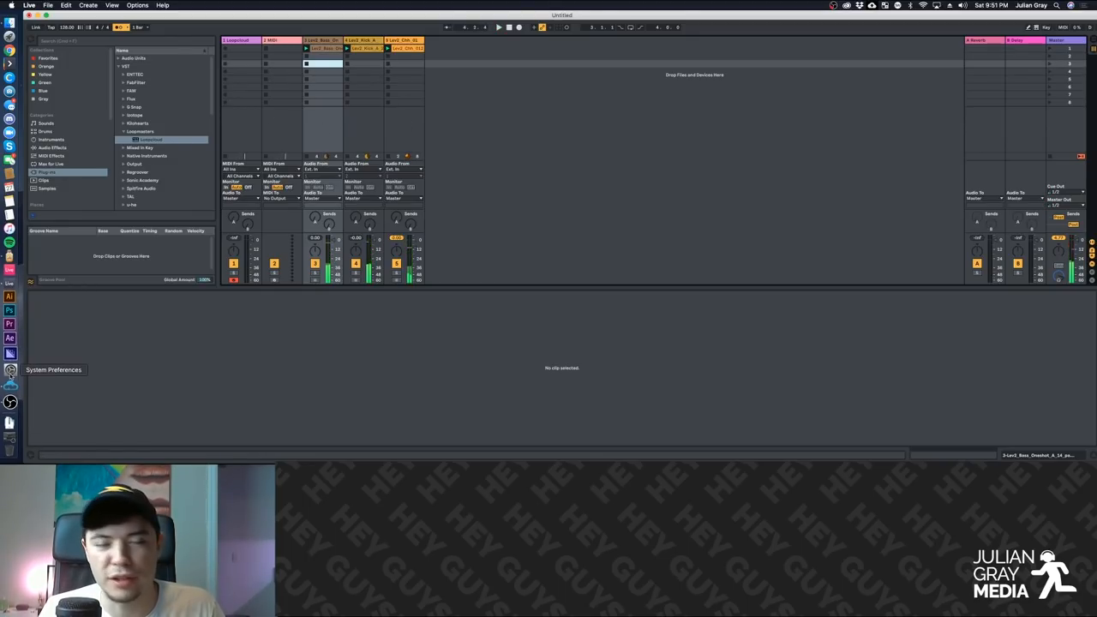
{"action": "mouse_move", "coordinate": [11, 401]}
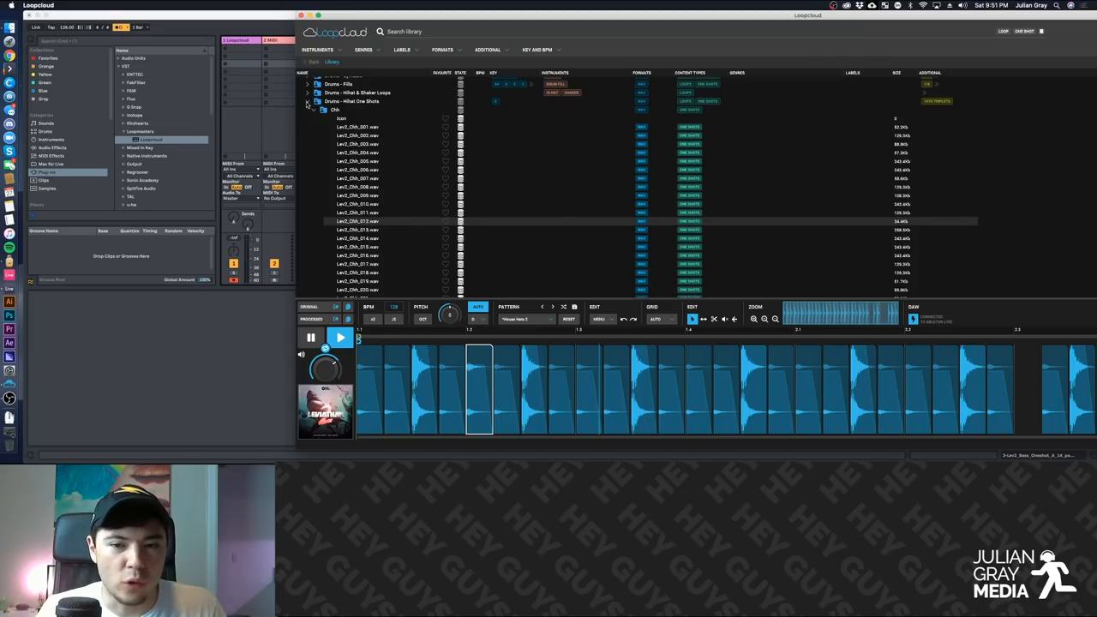
{"action": "left_click", "coordinate": [307, 110]}
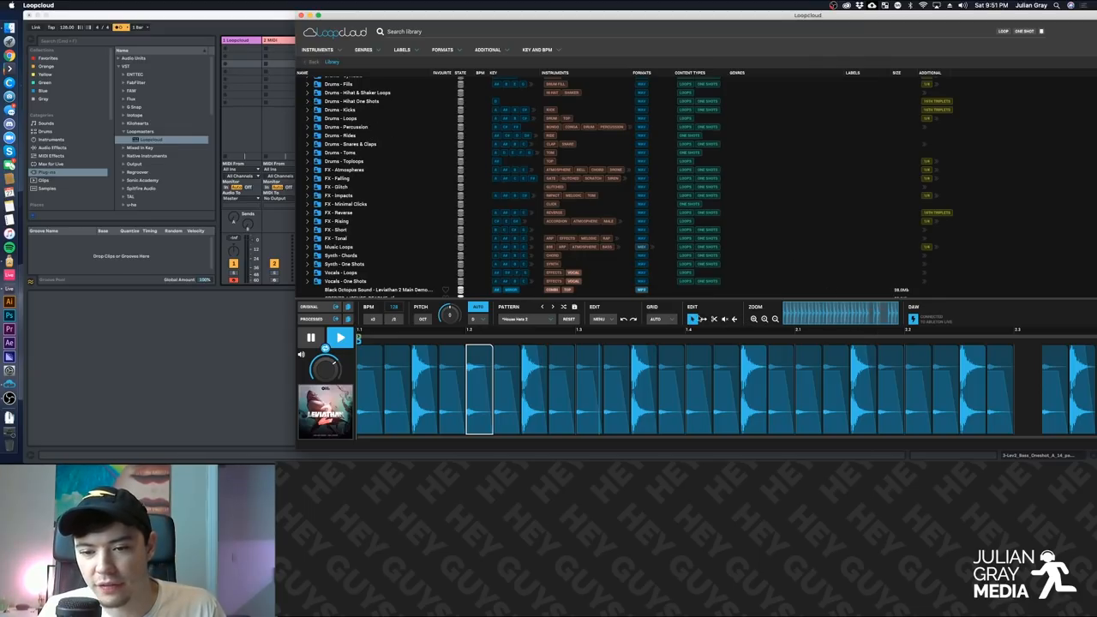
{"action": "mouse_move", "coordinate": [772, 236]}
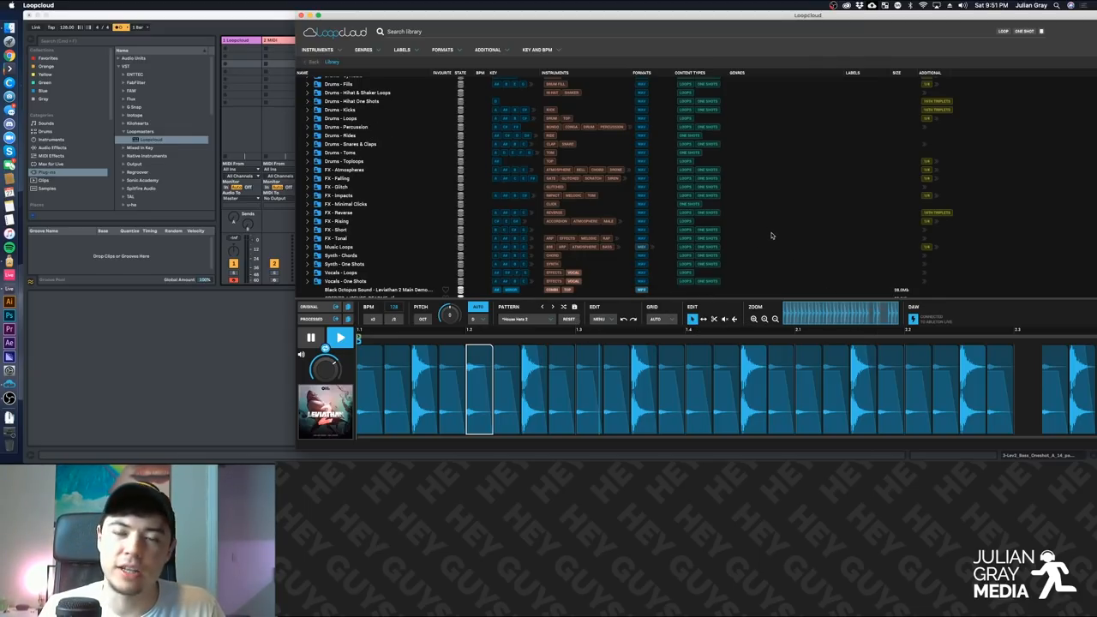